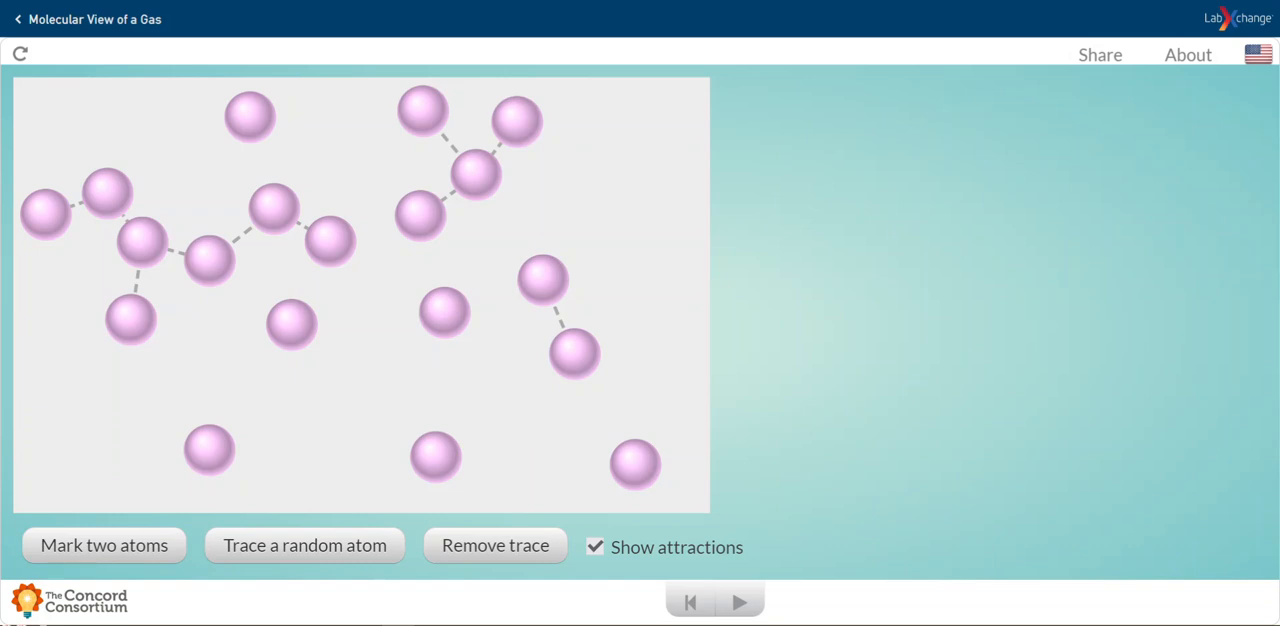
# Step: Start the gas simulation so its atoms drift and cluster with attractions shown
pyautogui.click(740, 602)
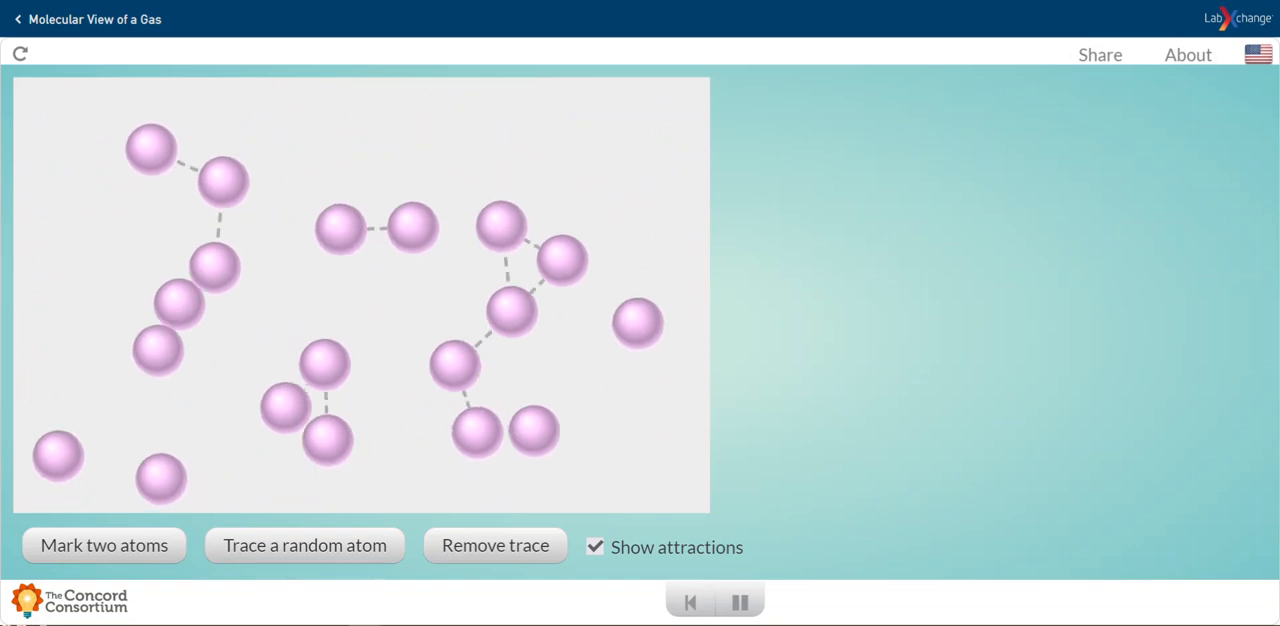
pyautogui.click(305, 545)
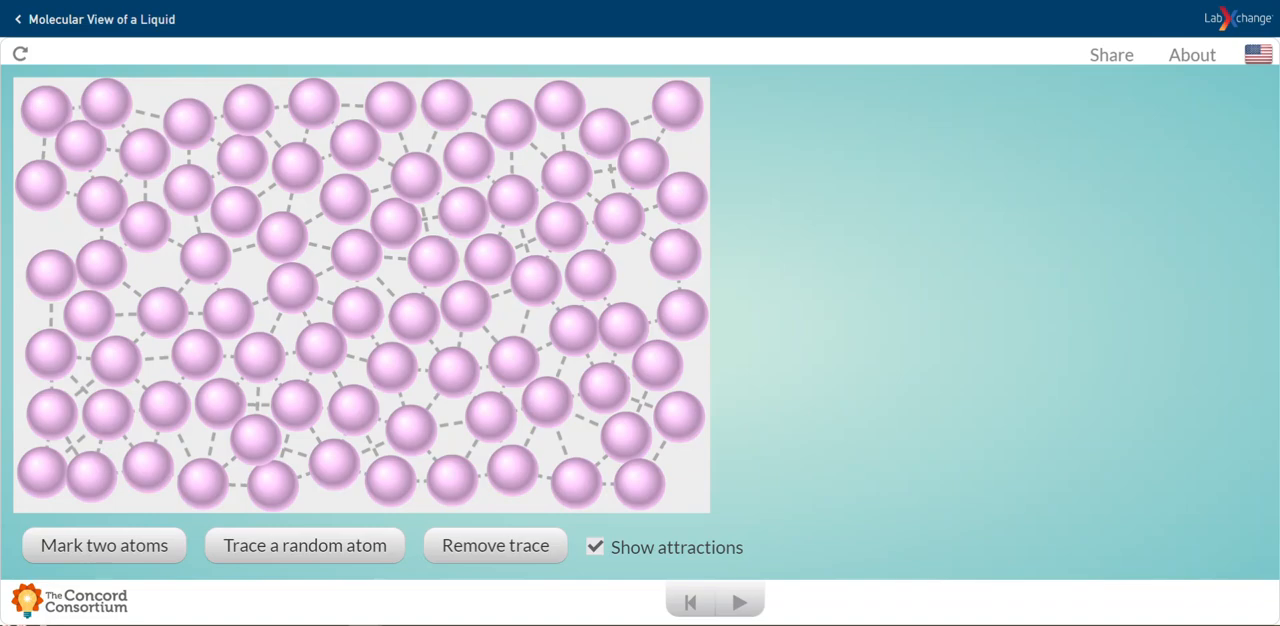
# Step: Play the liquid model, then play the solid model so its lattice atoms vibrate
pyautogui.click(741, 602)
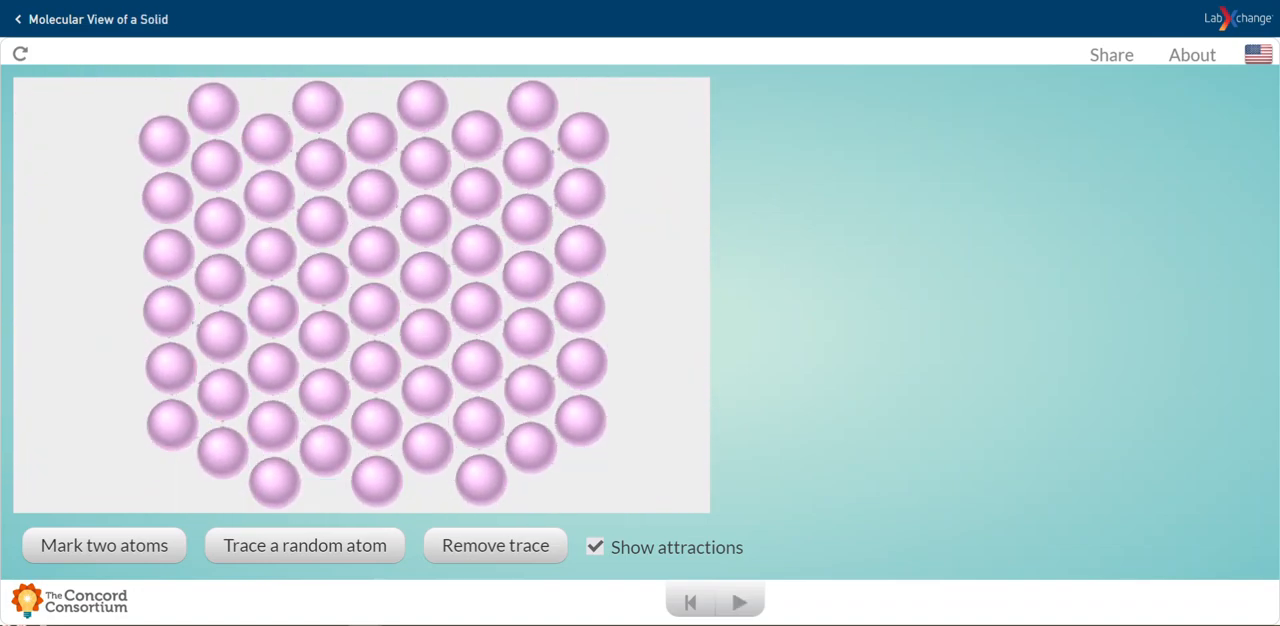
pyautogui.click(741, 602)
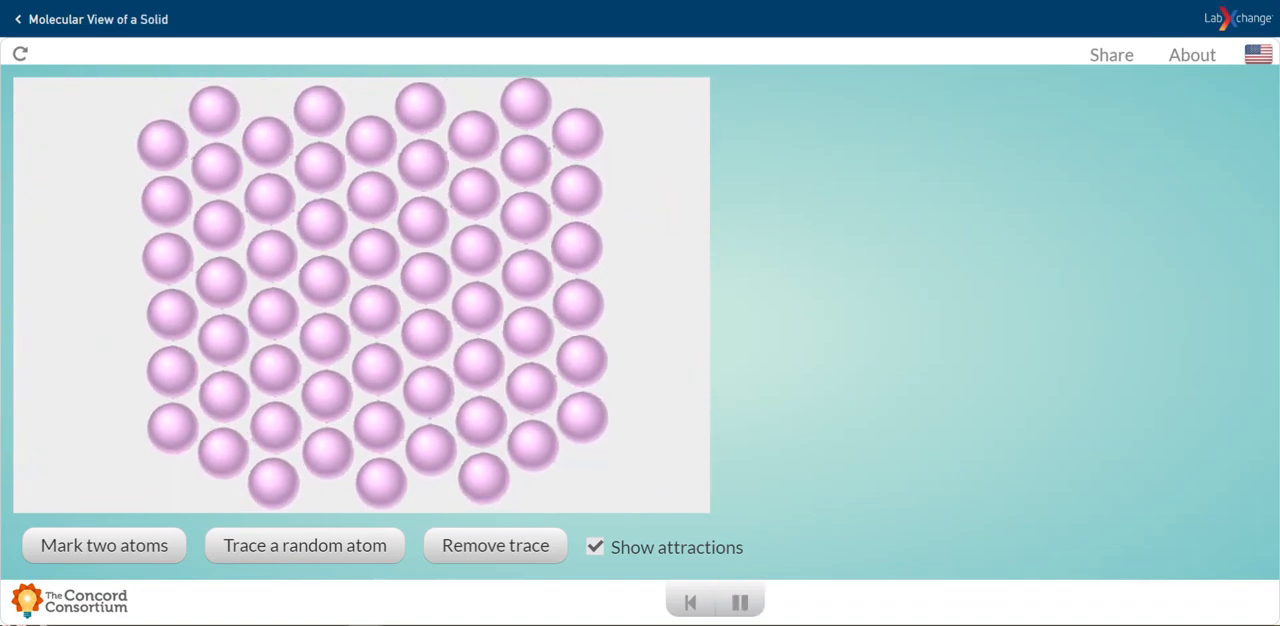